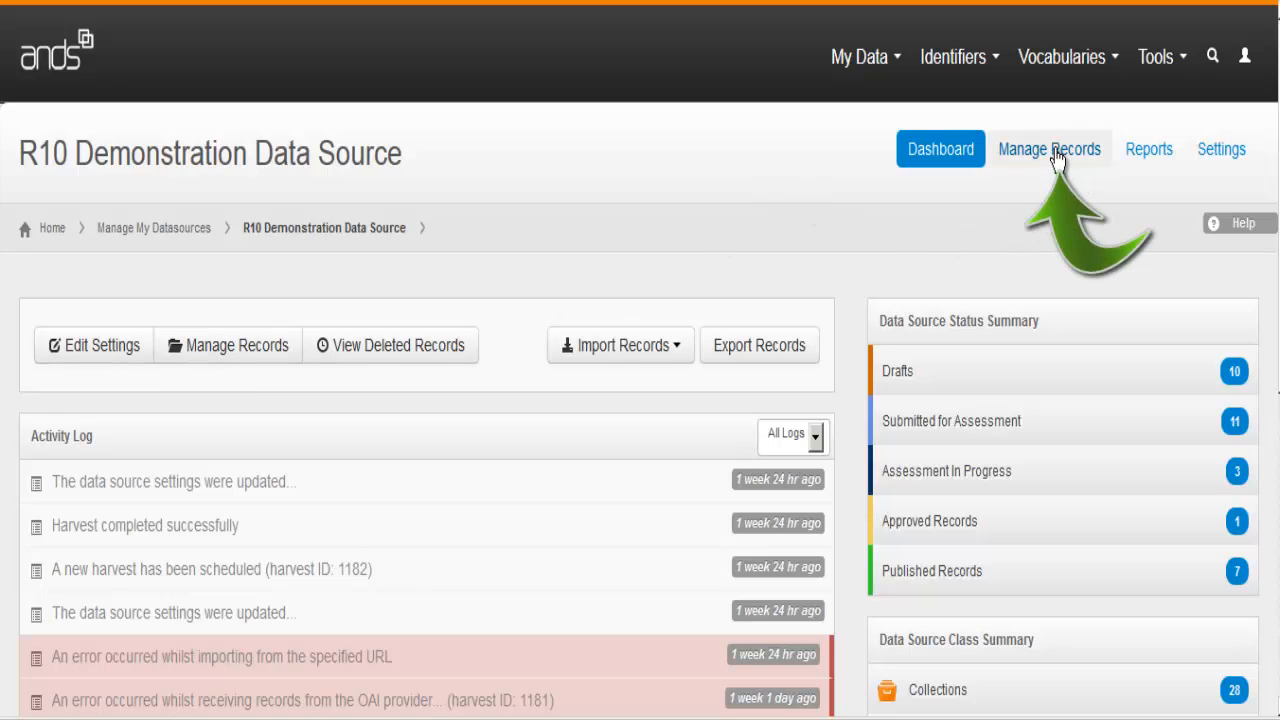
- Switch to the Manage Records tab of the R10 Demonstration Data Source dashboard
{"action": "left_click", "coordinate": [1049, 148]}
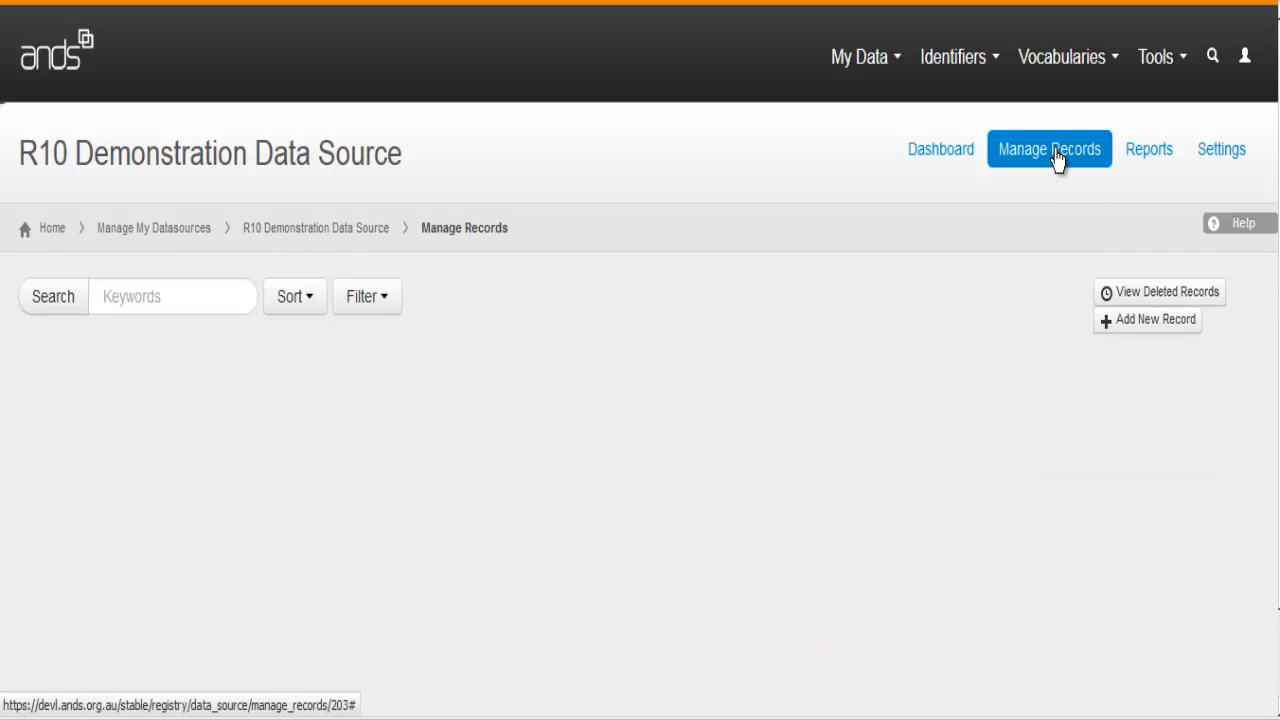
{"action": "left_click", "coordinate": [1049, 148]}
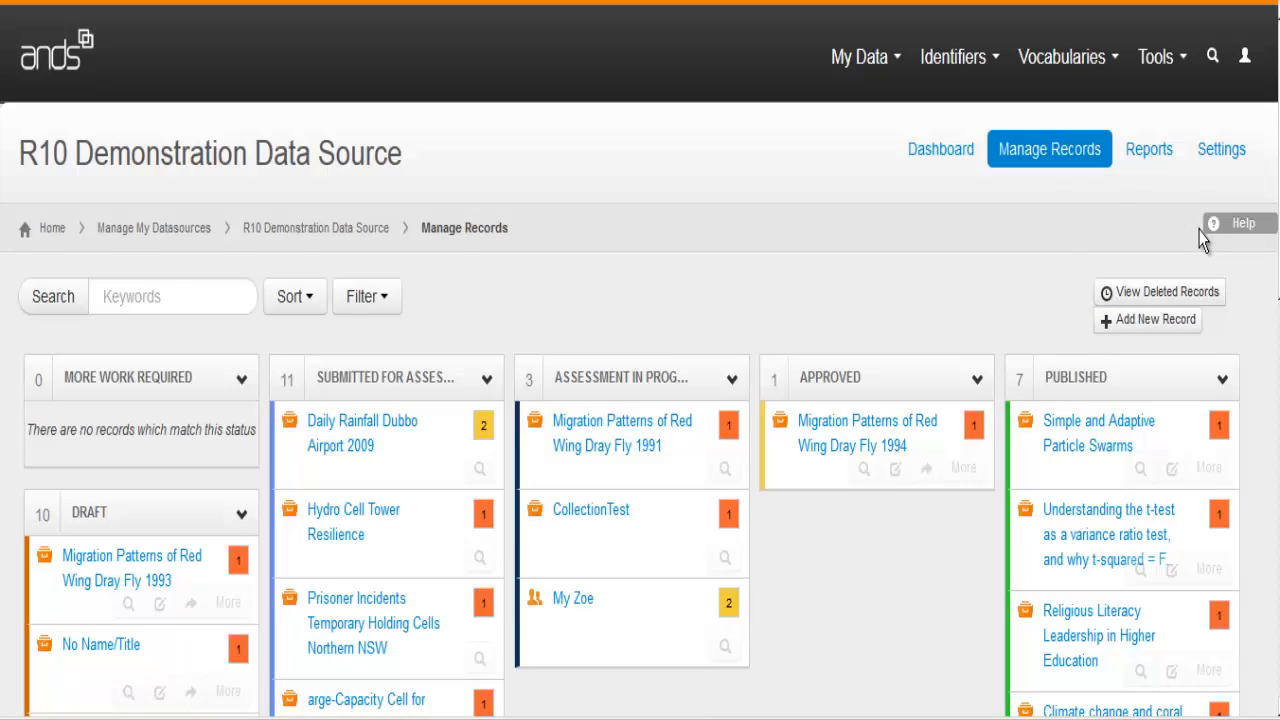
{"action": "mouse_move", "coordinate": [448, 260]}
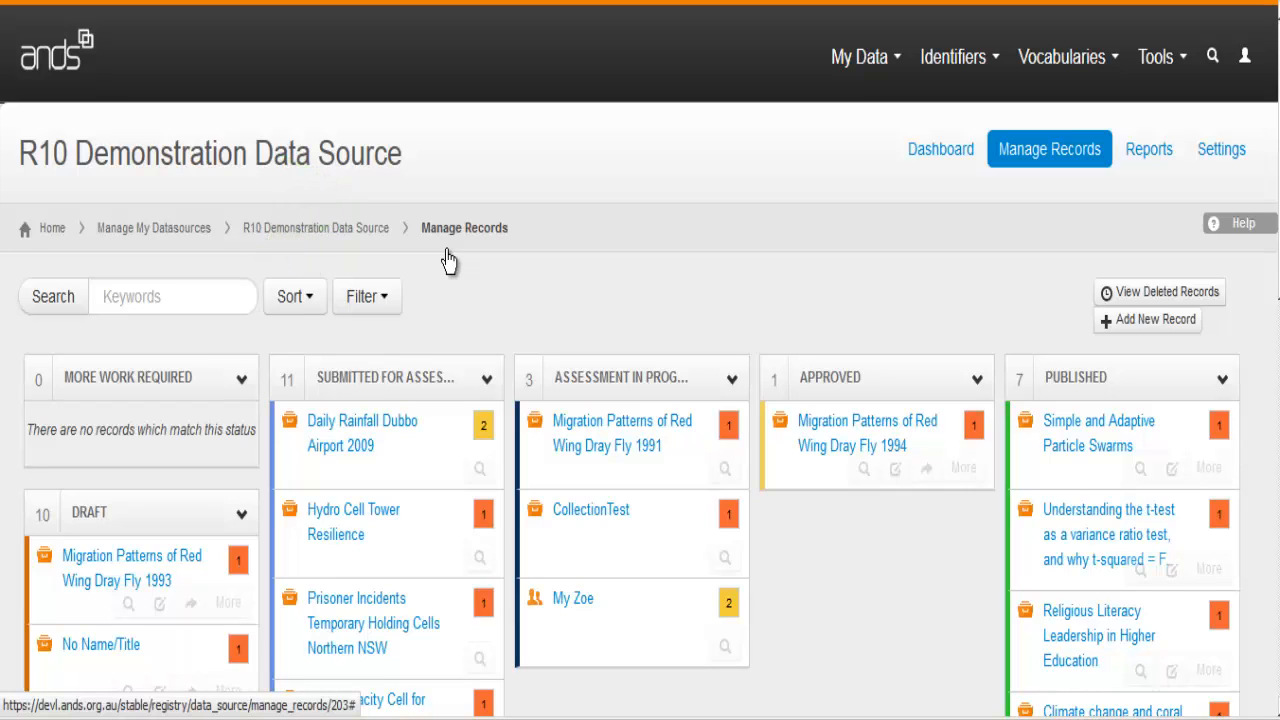
{"action": "left_click", "coordinate": [170, 296]}
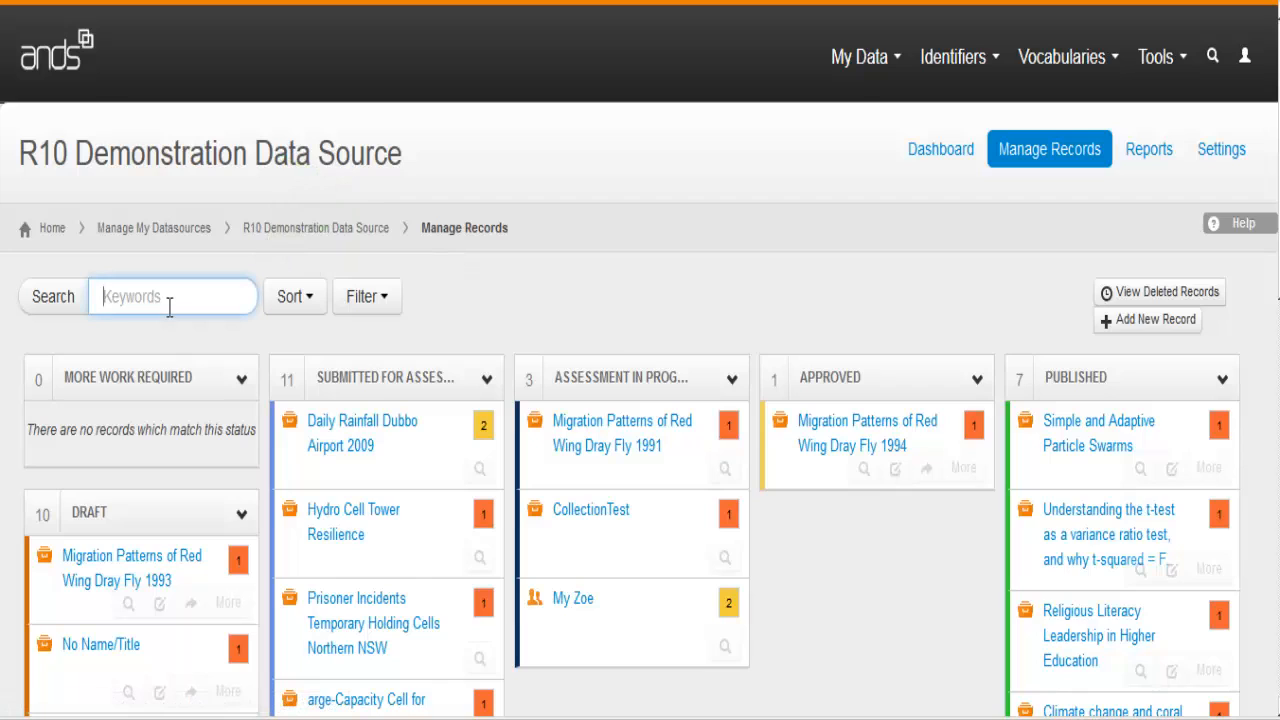
{"action": "mouse_move", "coordinate": [295, 296]}
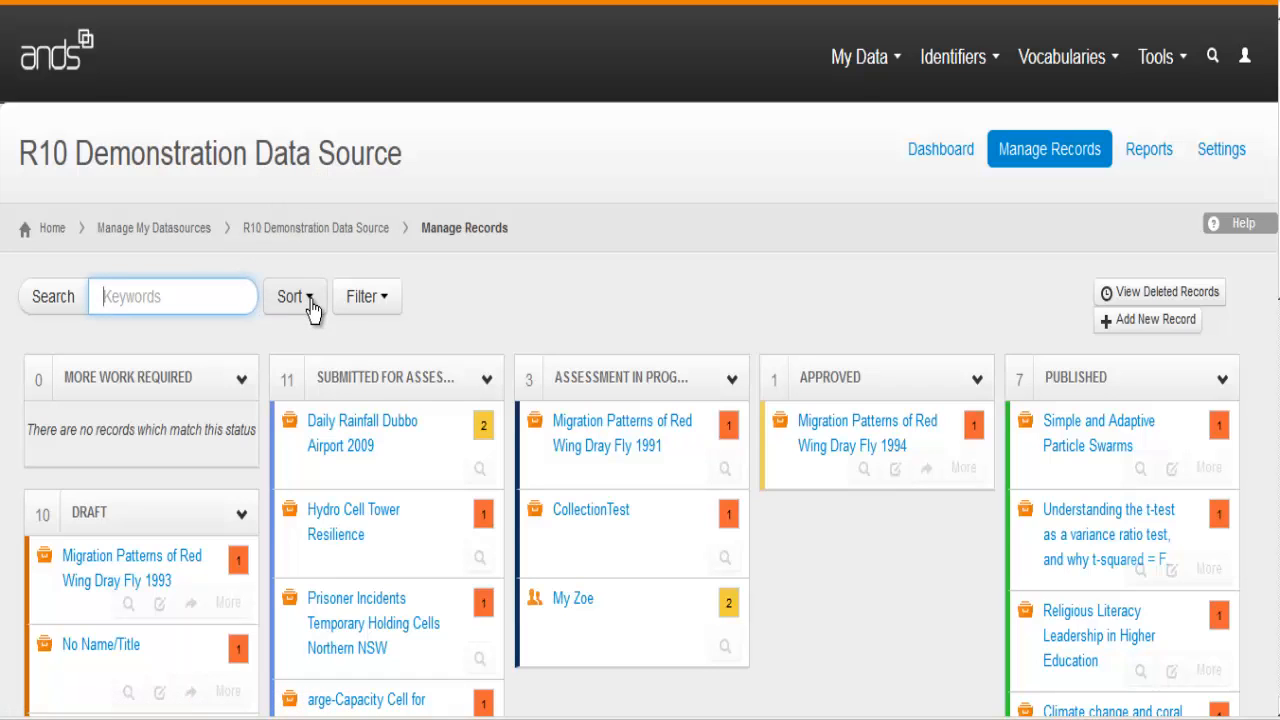
{"action": "left_click", "coordinate": [294, 296]}
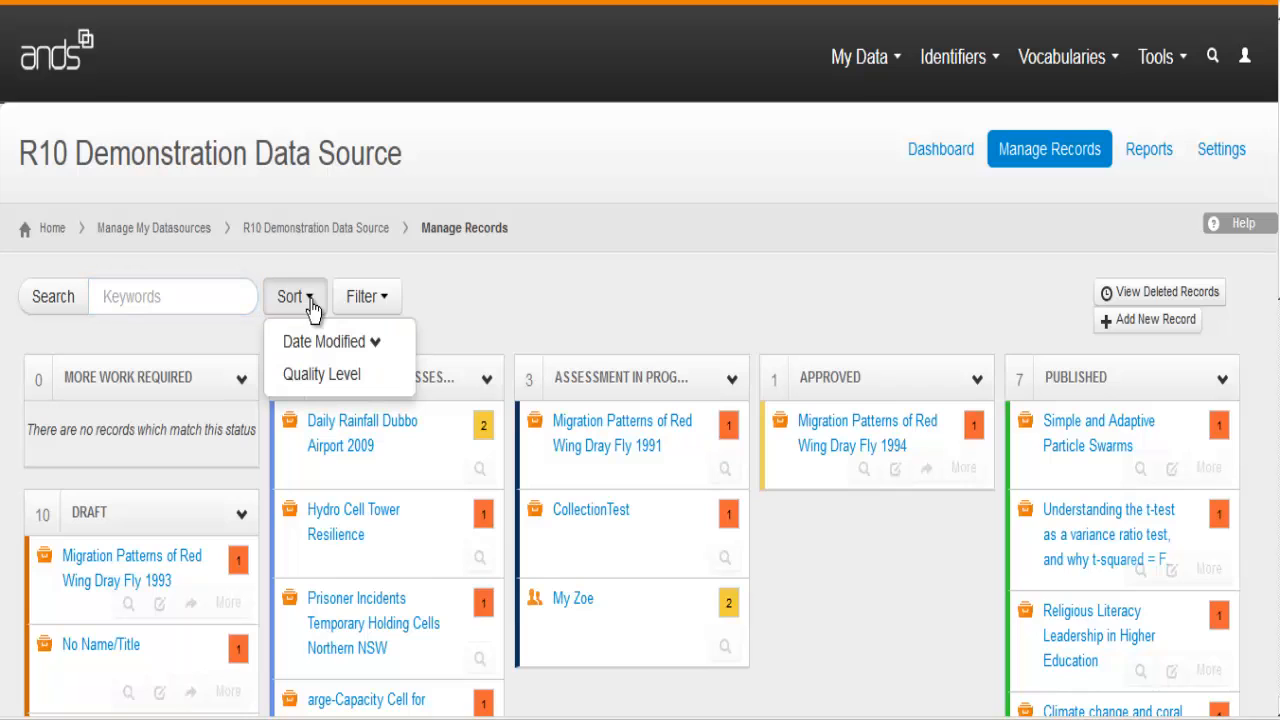
{"action": "left_click", "coordinate": [367, 296]}
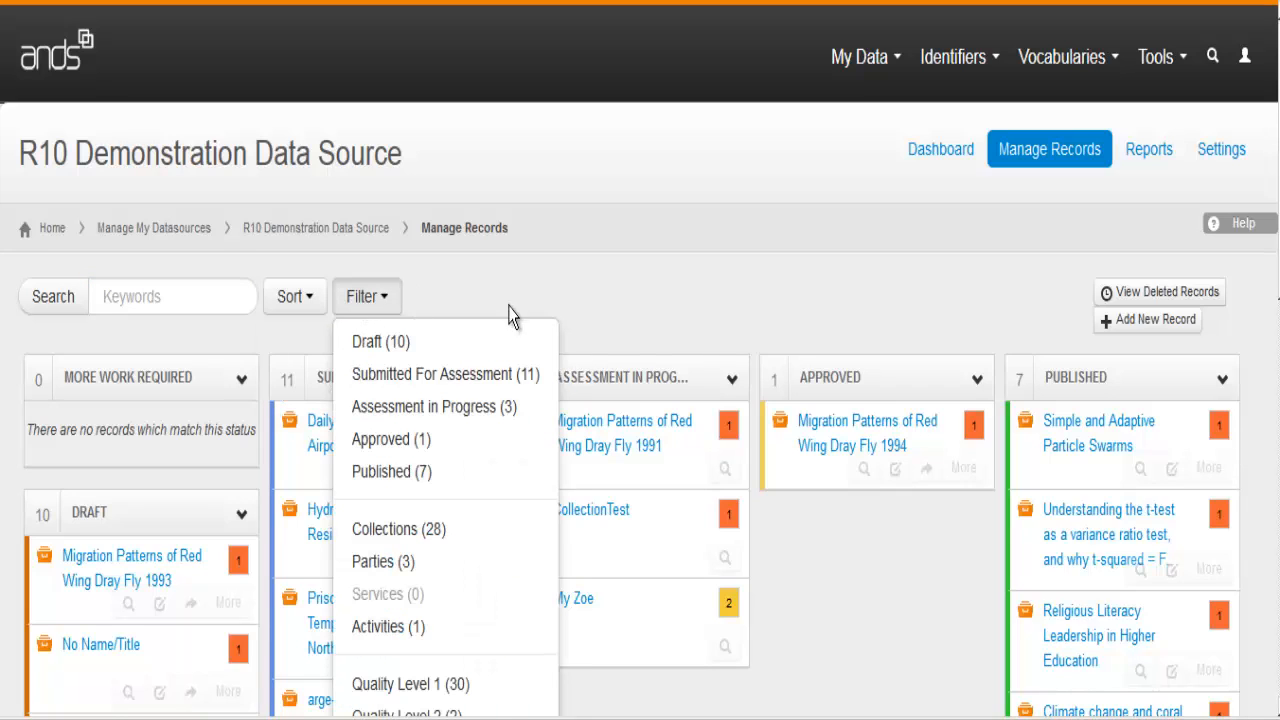
{"action": "mouse_move", "coordinate": [430, 439]}
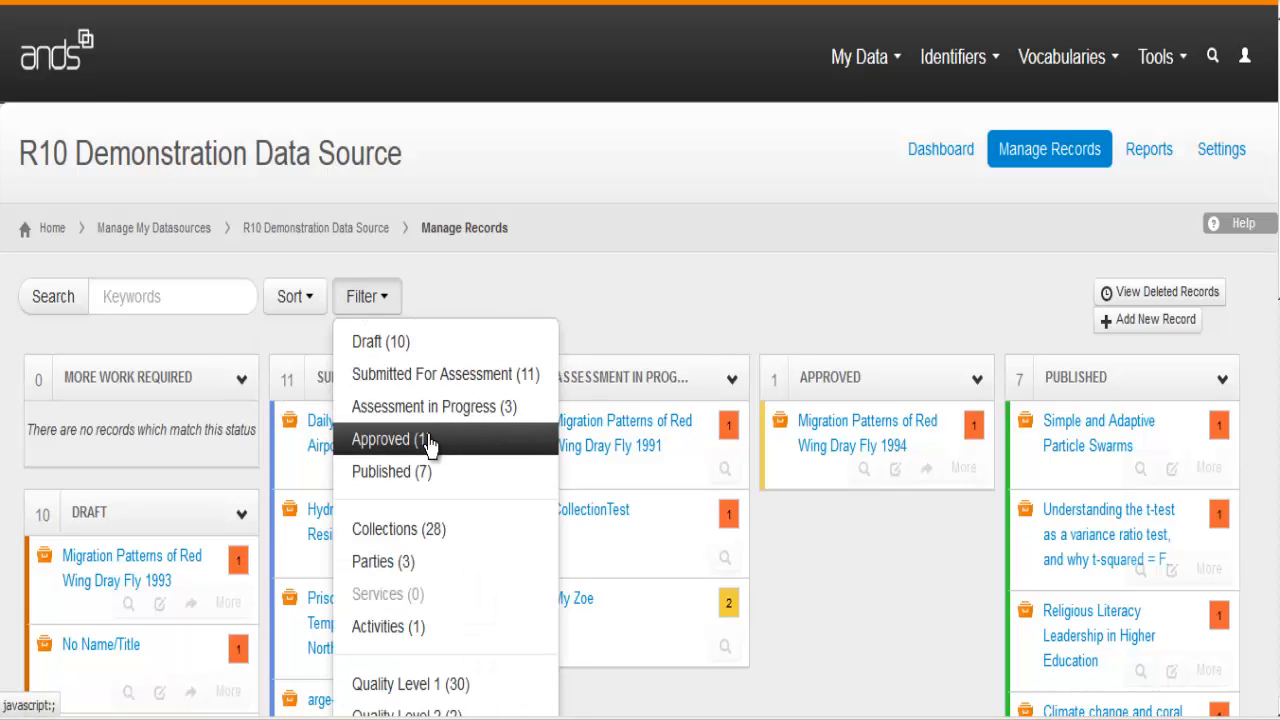
{"action": "mouse_move", "coordinate": [432, 540]}
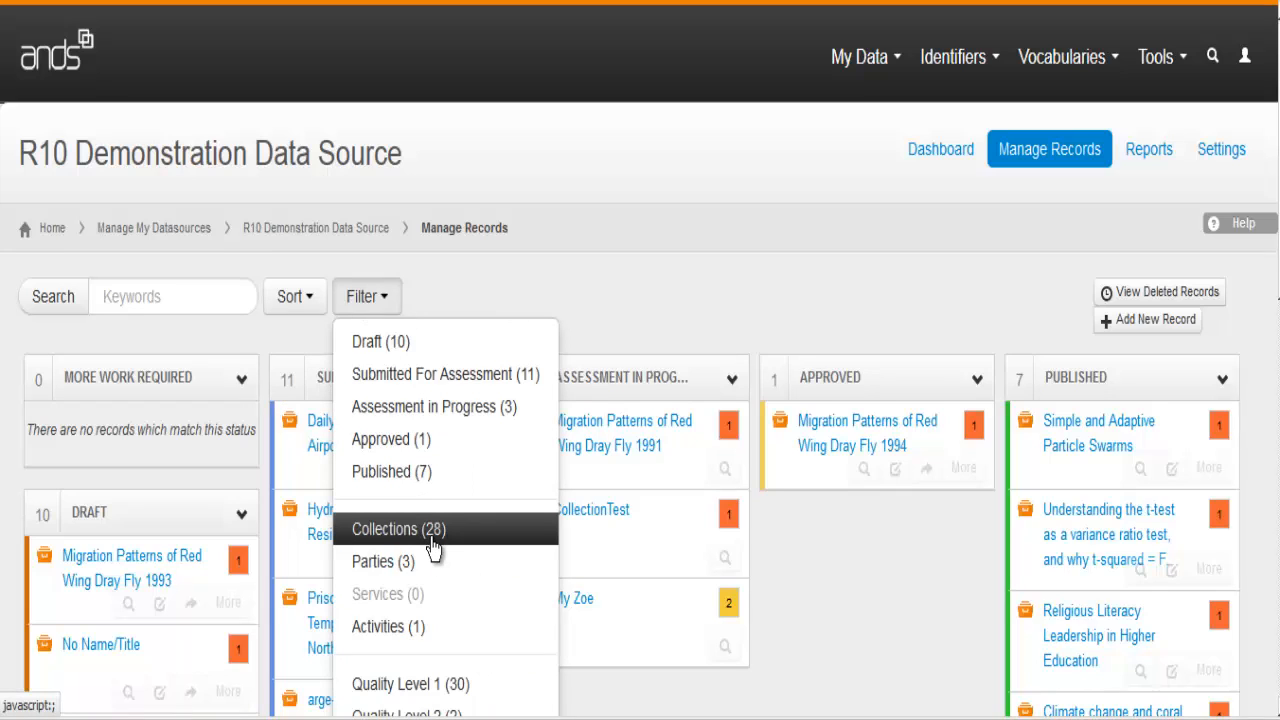
{"action": "mouse_move", "coordinate": [445, 684]}
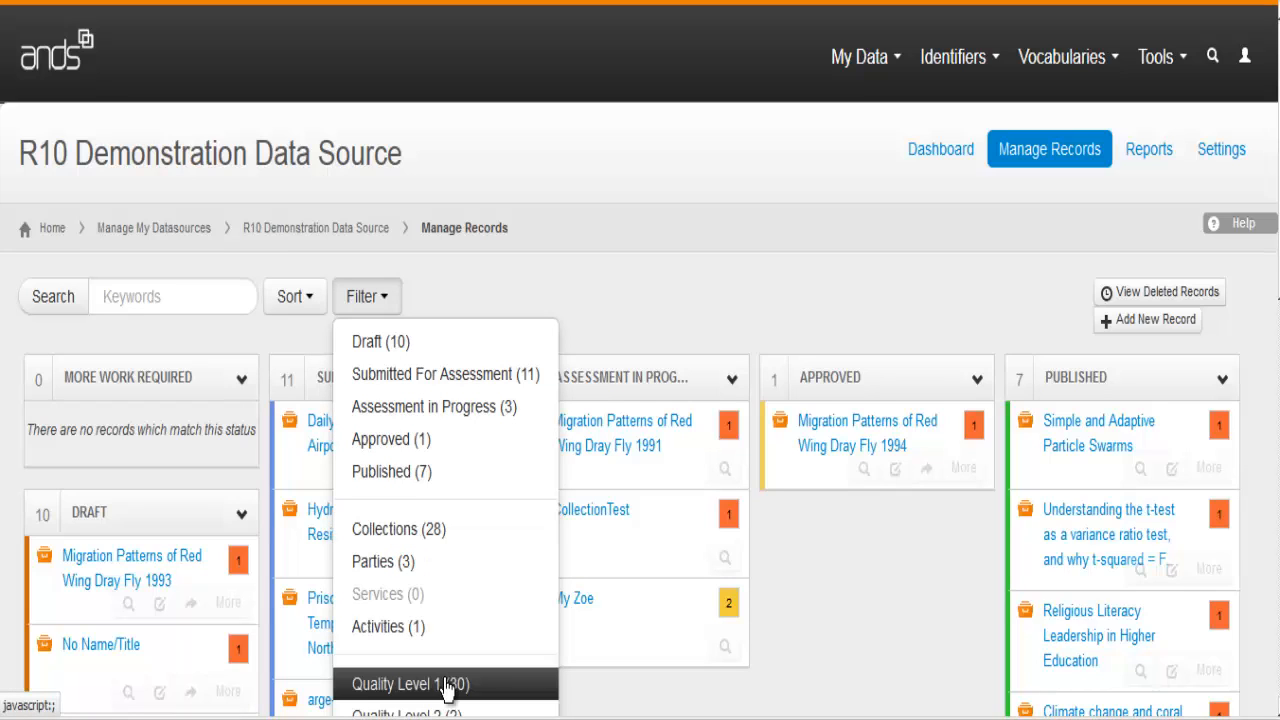
{"action": "mouse_move", "coordinate": [444, 529]}
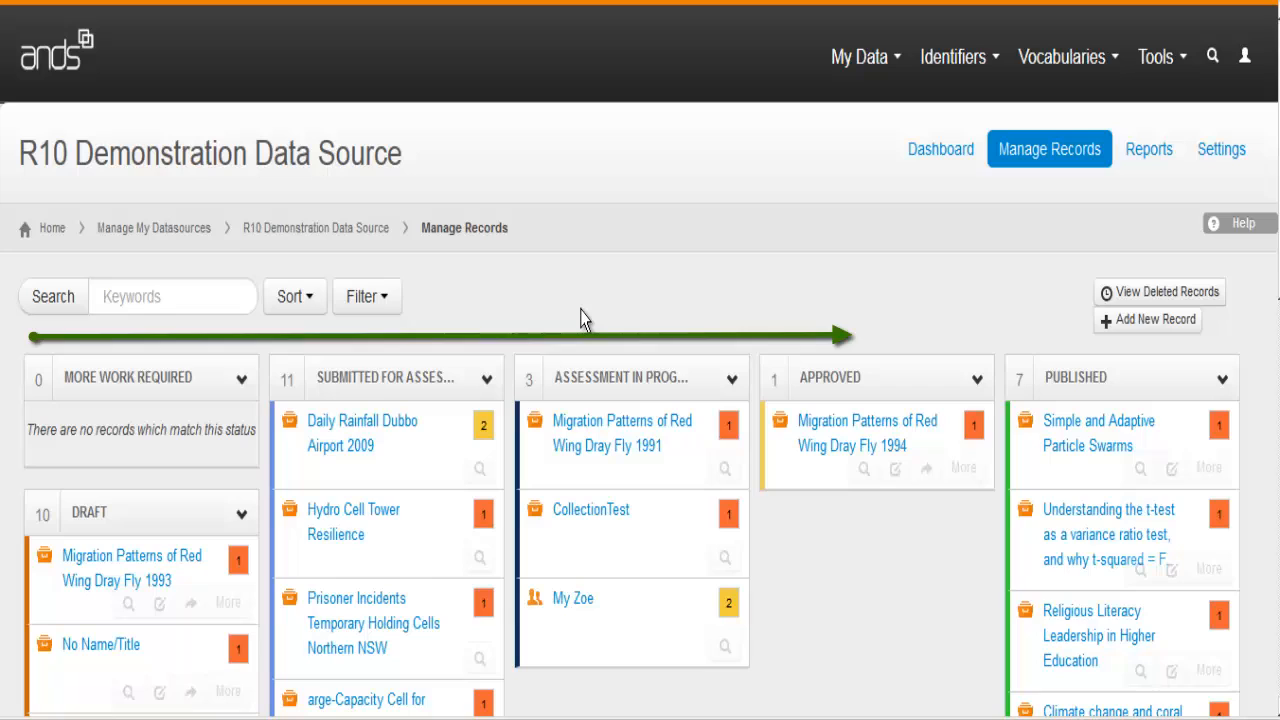
{"action": "mouse_move", "coordinate": [56, 610]}
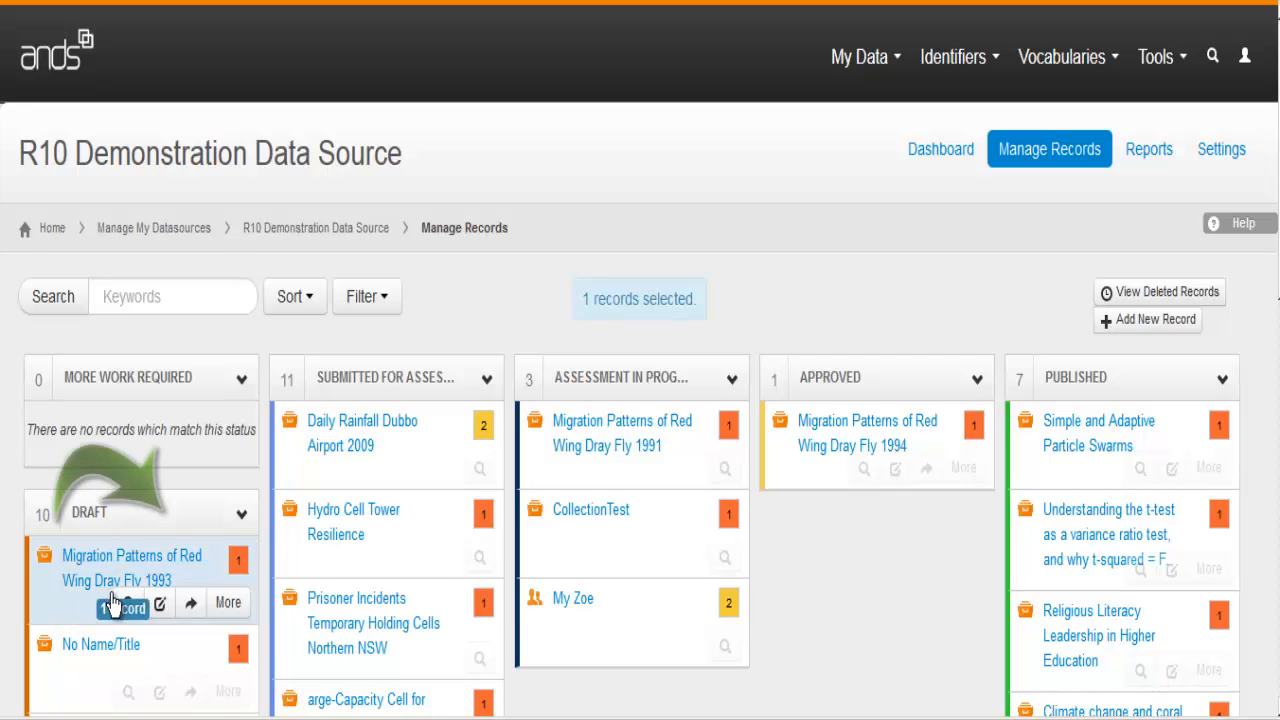
{"action": "mouse_move", "coordinate": [400, 623]}
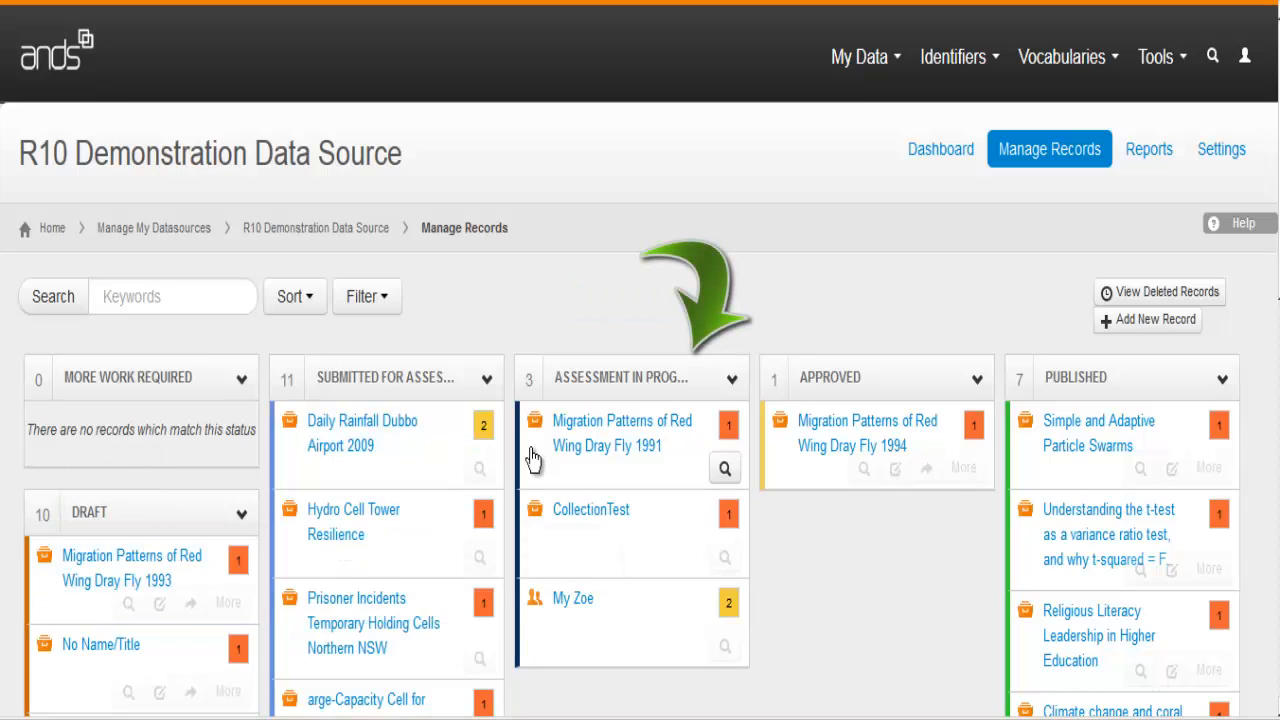
{"action": "mouse_move", "coordinate": [537, 430]}
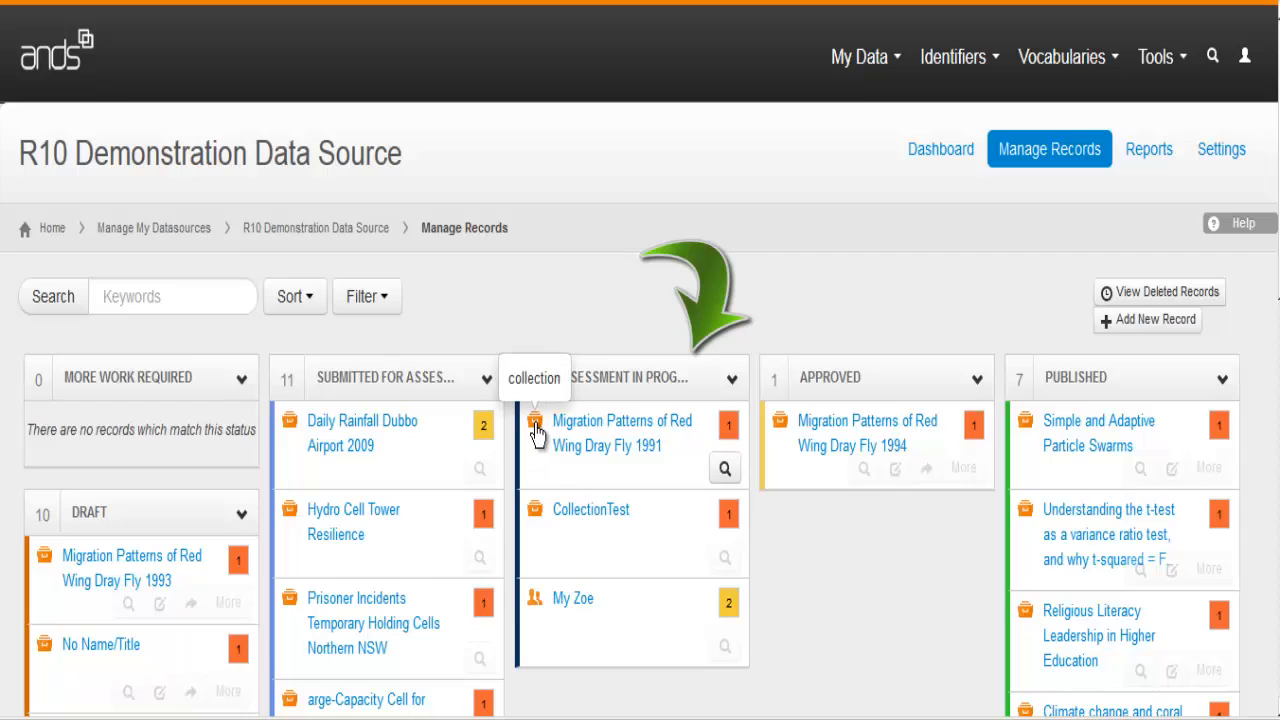
{"action": "mouse_move", "coordinate": [548, 420]}
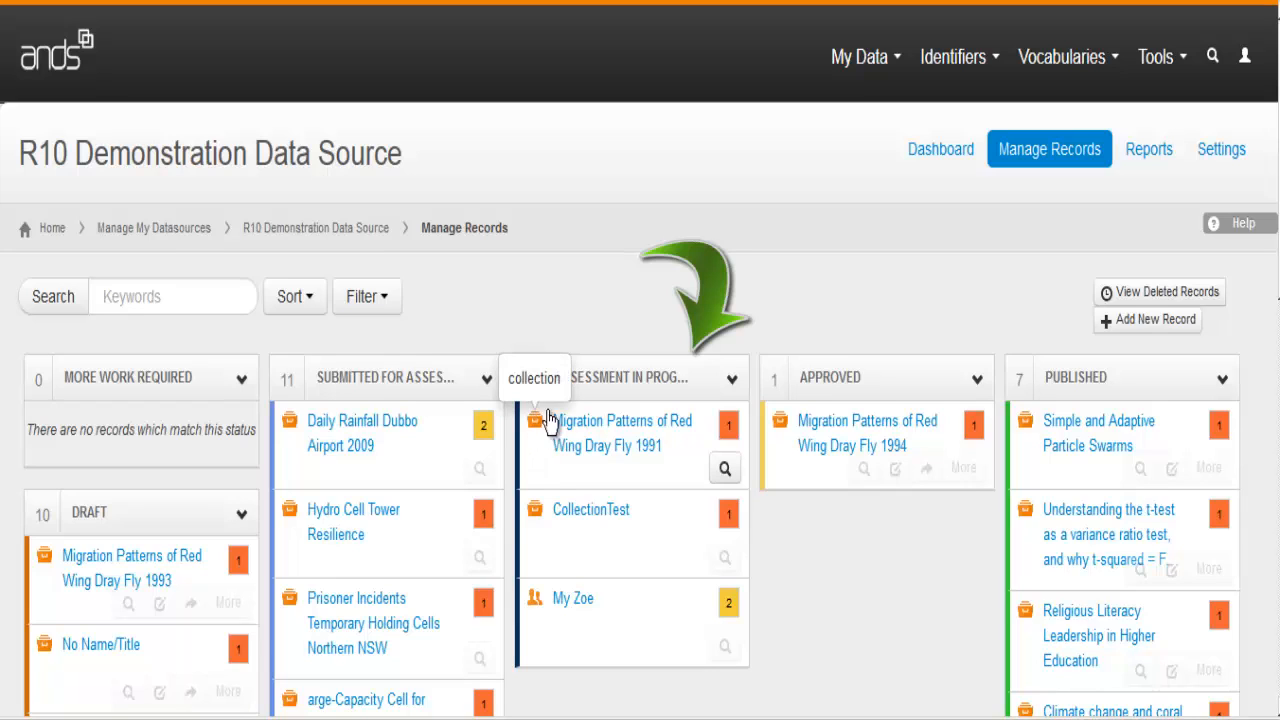
{"action": "mouse_move", "coordinate": [600, 432]}
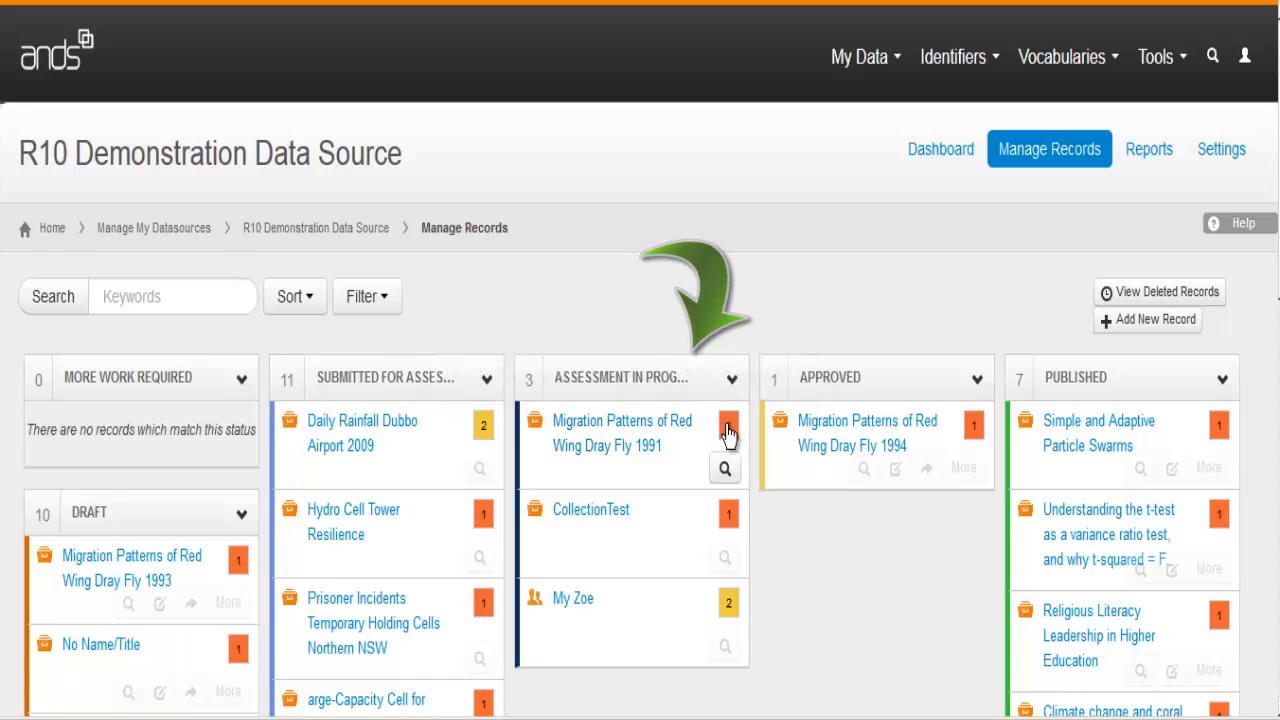
{"action": "left_click", "coordinate": [727, 431]}
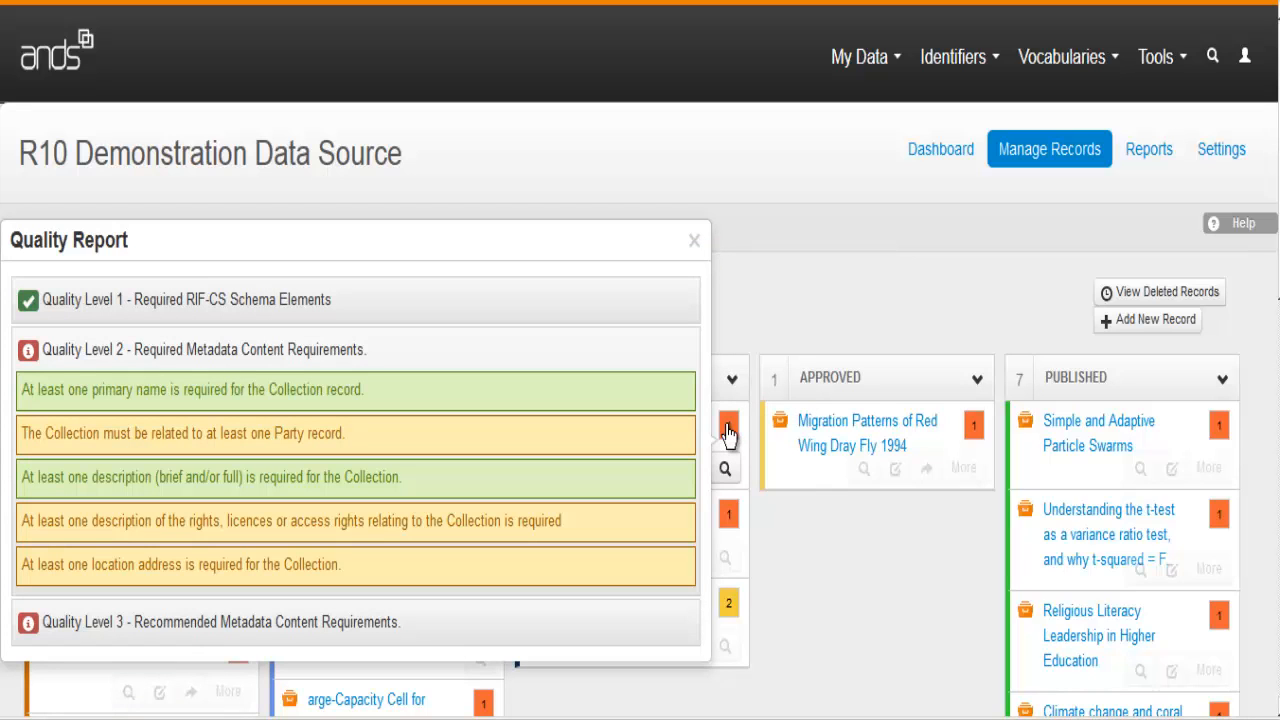
{"action": "left_click", "coordinate": [694, 240]}
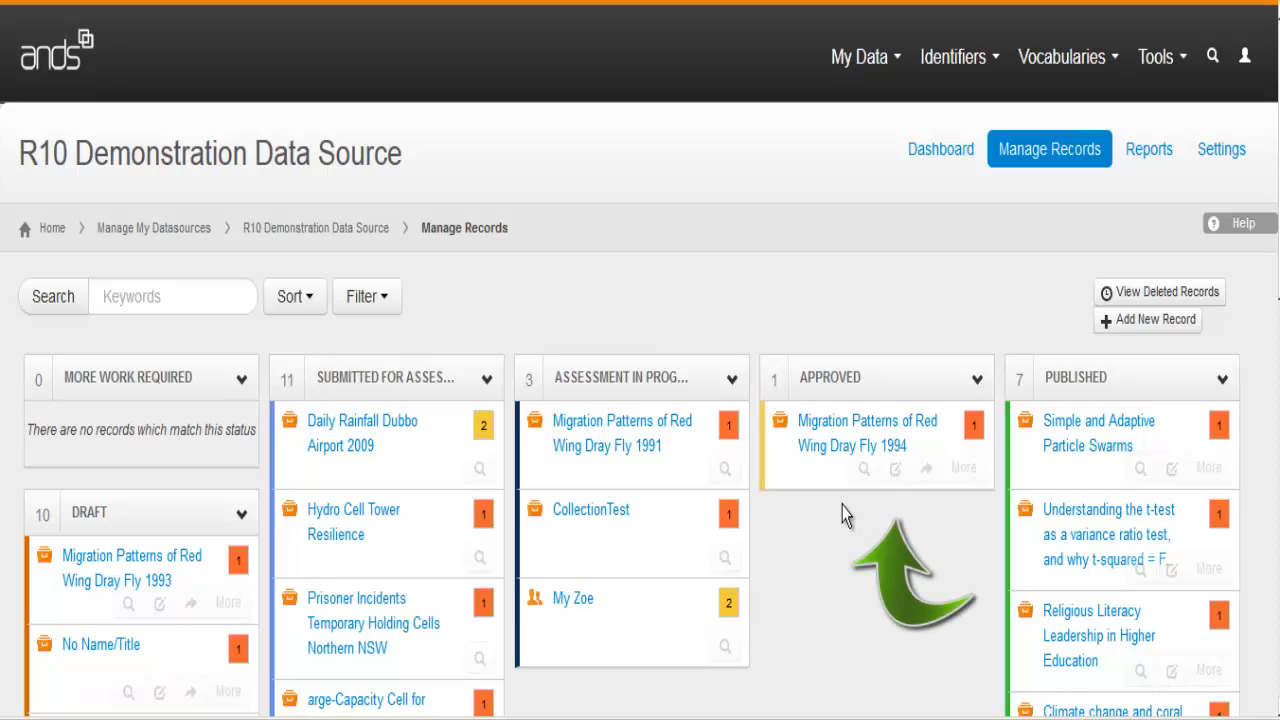
{"action": "mouse_move", "coordinate": [864, 468]}
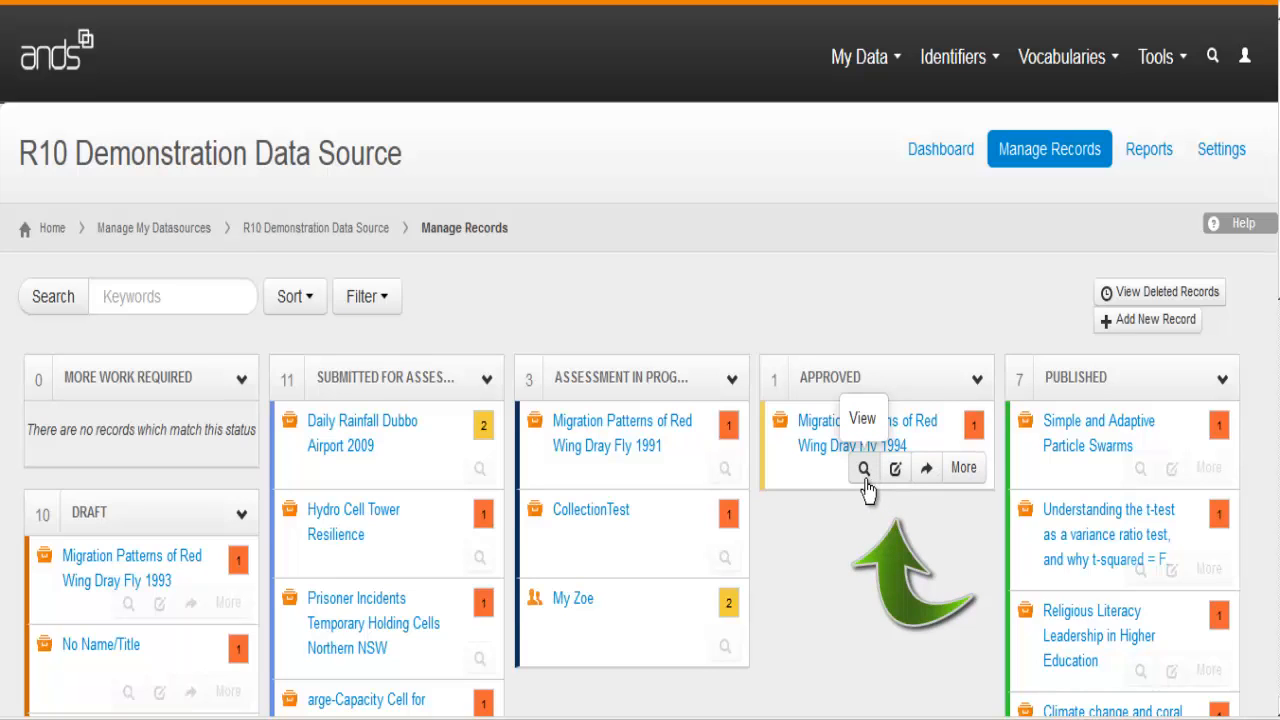
{"action": "mouse_move", "coordinate": [895, 469]}
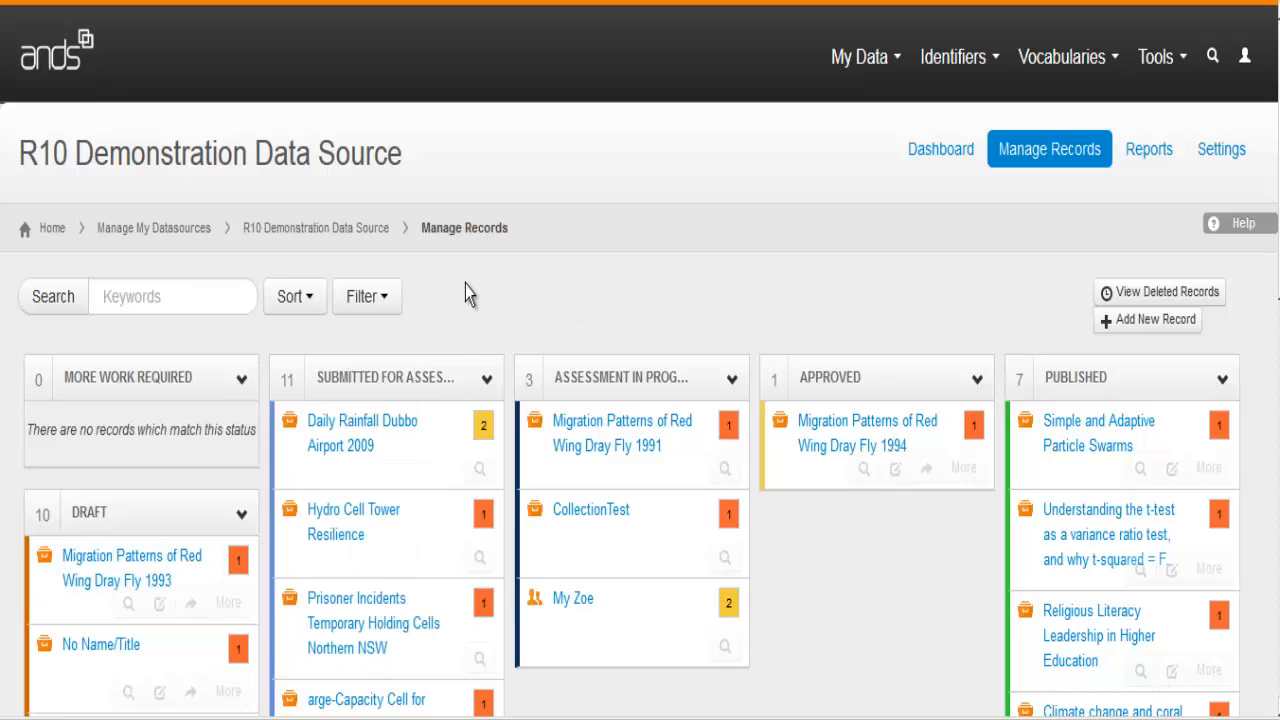
- Select submitted records like Daily Rainfall Dubbo Airport 2009, previewing the Flag/Deselect menu
{"action": "left_click", "coordinate": [487, 377]}
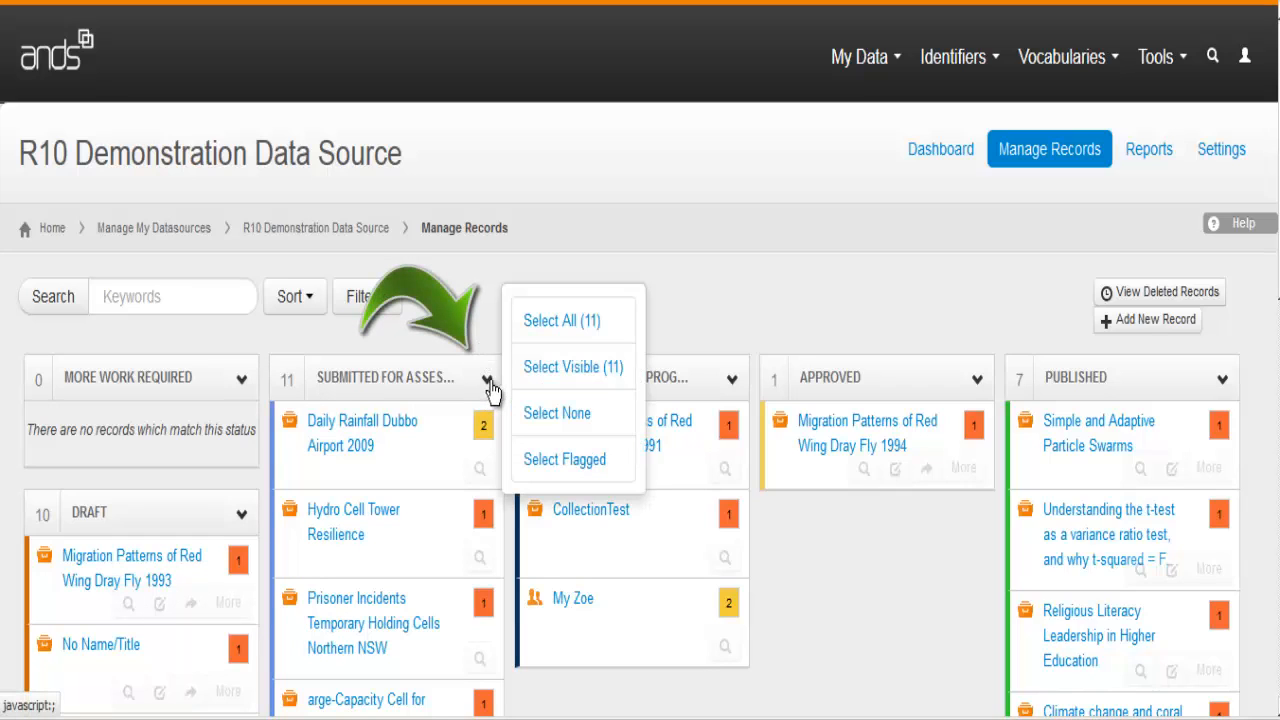
{"action": "mouse_move", "coordinate": [385, 362]}
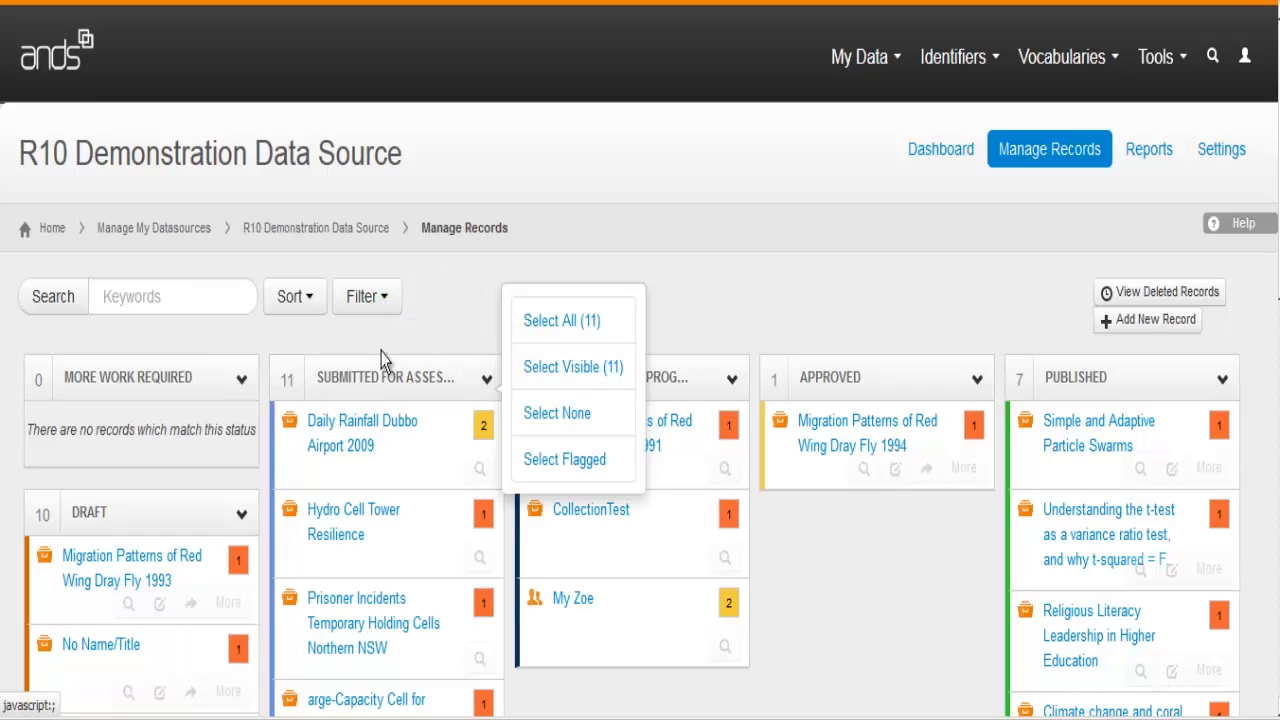
{"action": "left_click", "coordinate": [300, 472]}
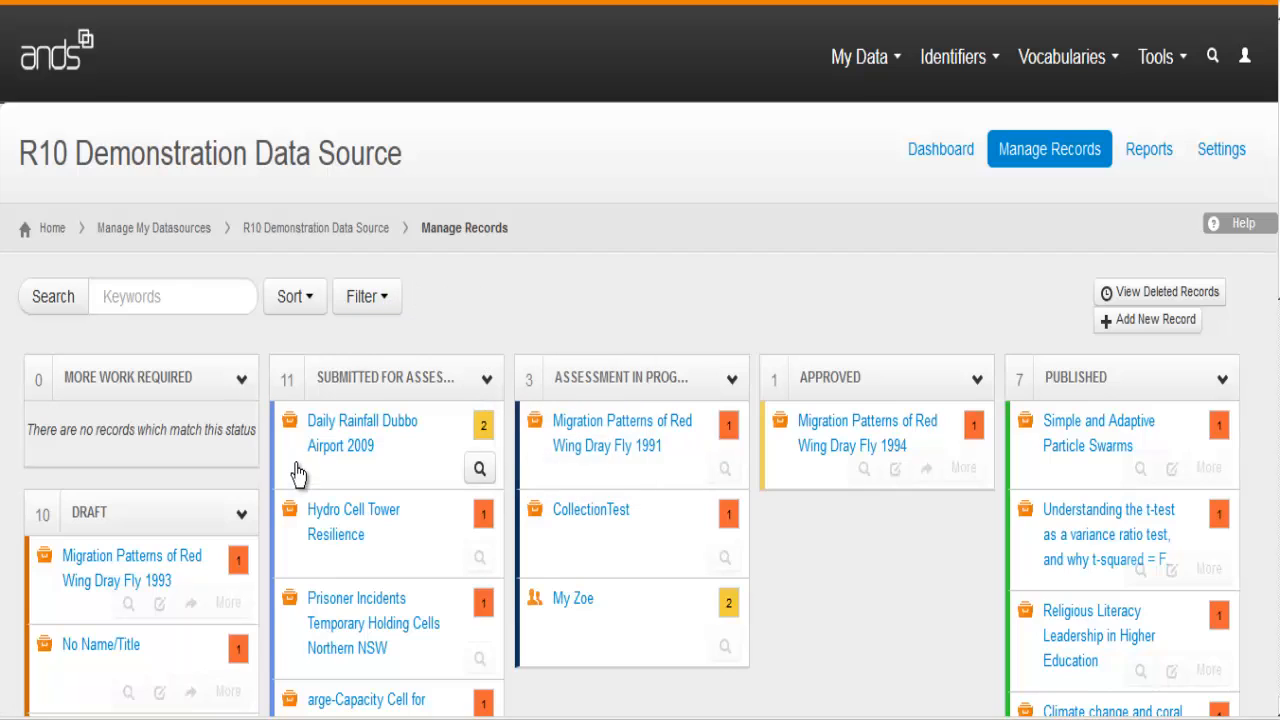
{"action": "left_click", "coordinate": [362, 432]}
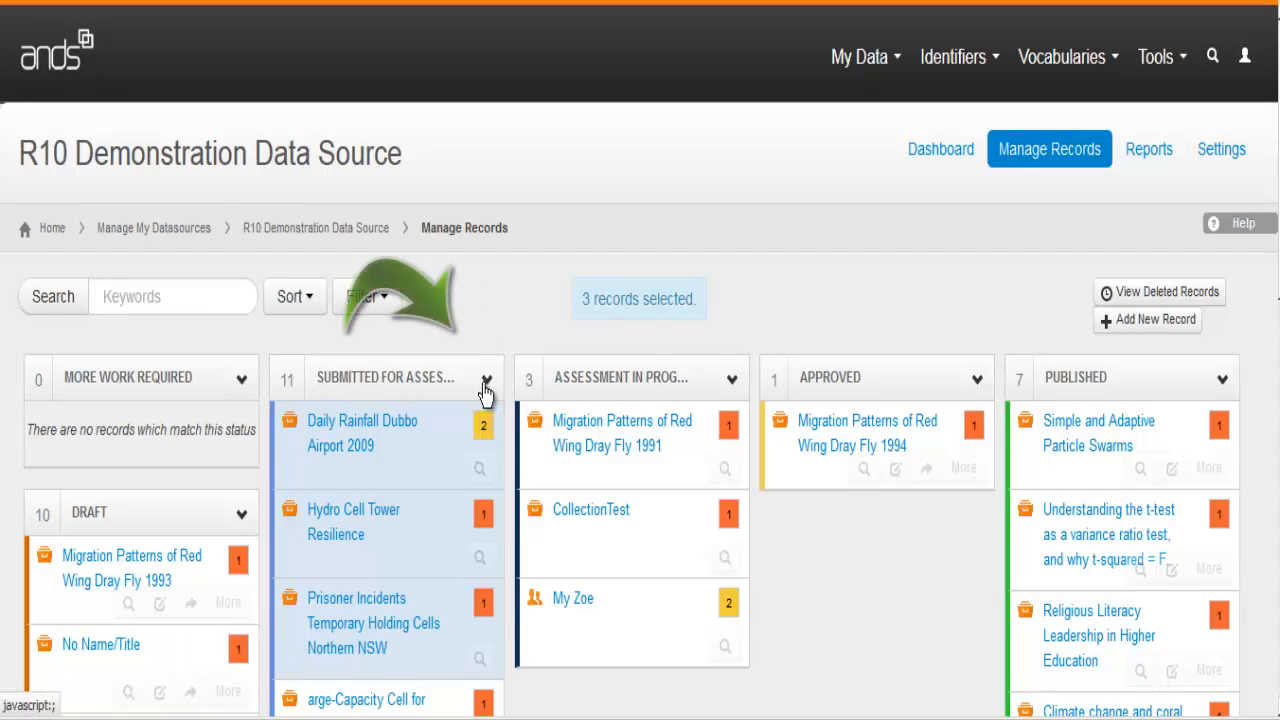
{"action": "left_click", "coordinate": [485, 380]}
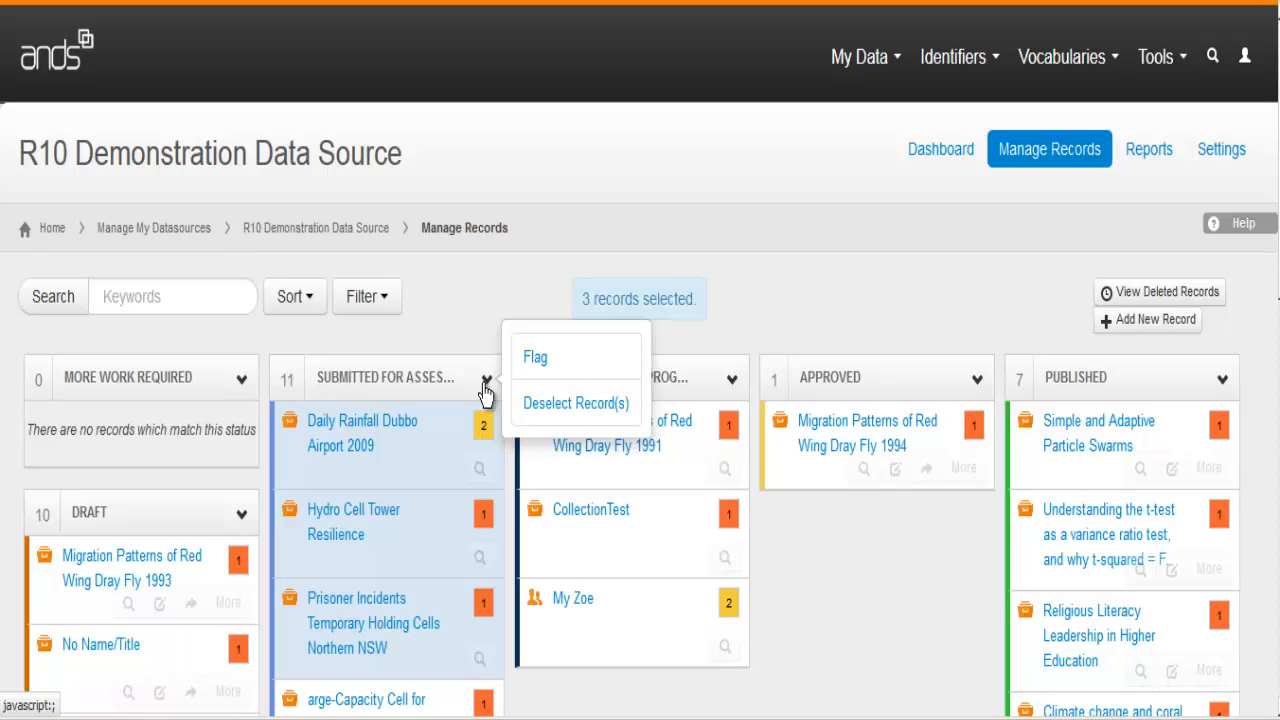
{"action": "mouse_move", "coordinate": [453, 320]}
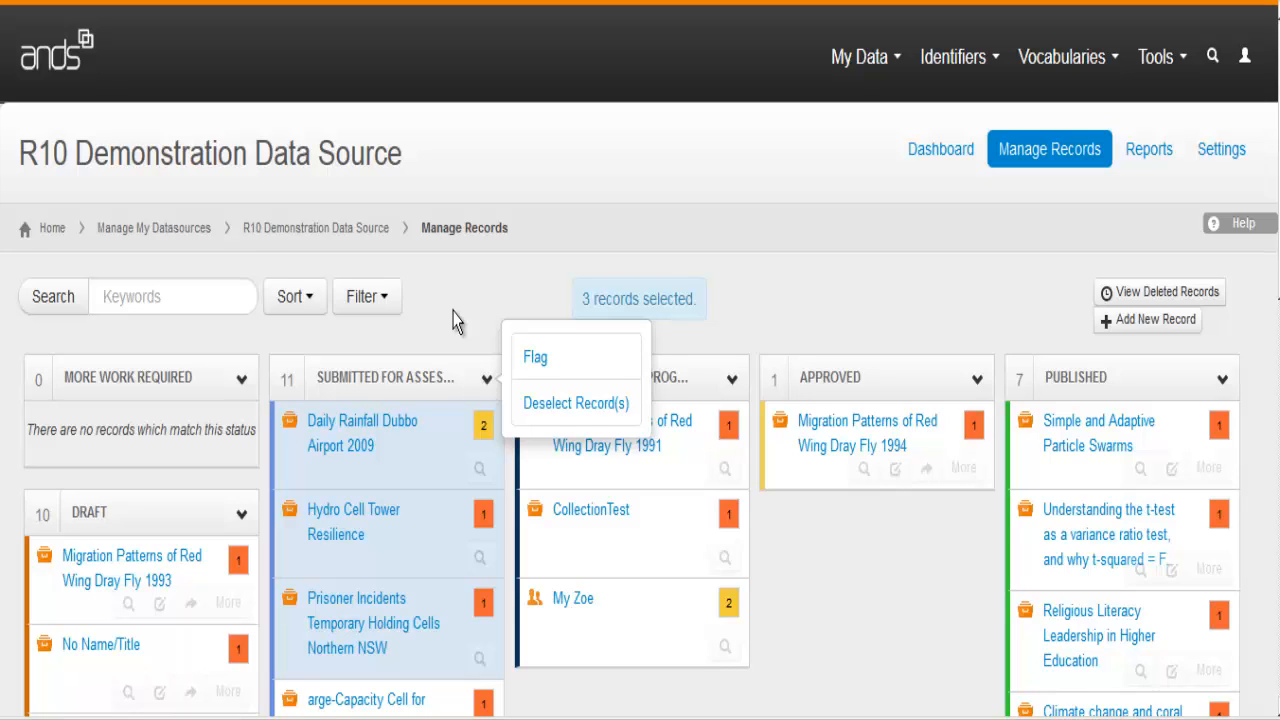
{"action": "left_click", "coordinate": [455, 320]}
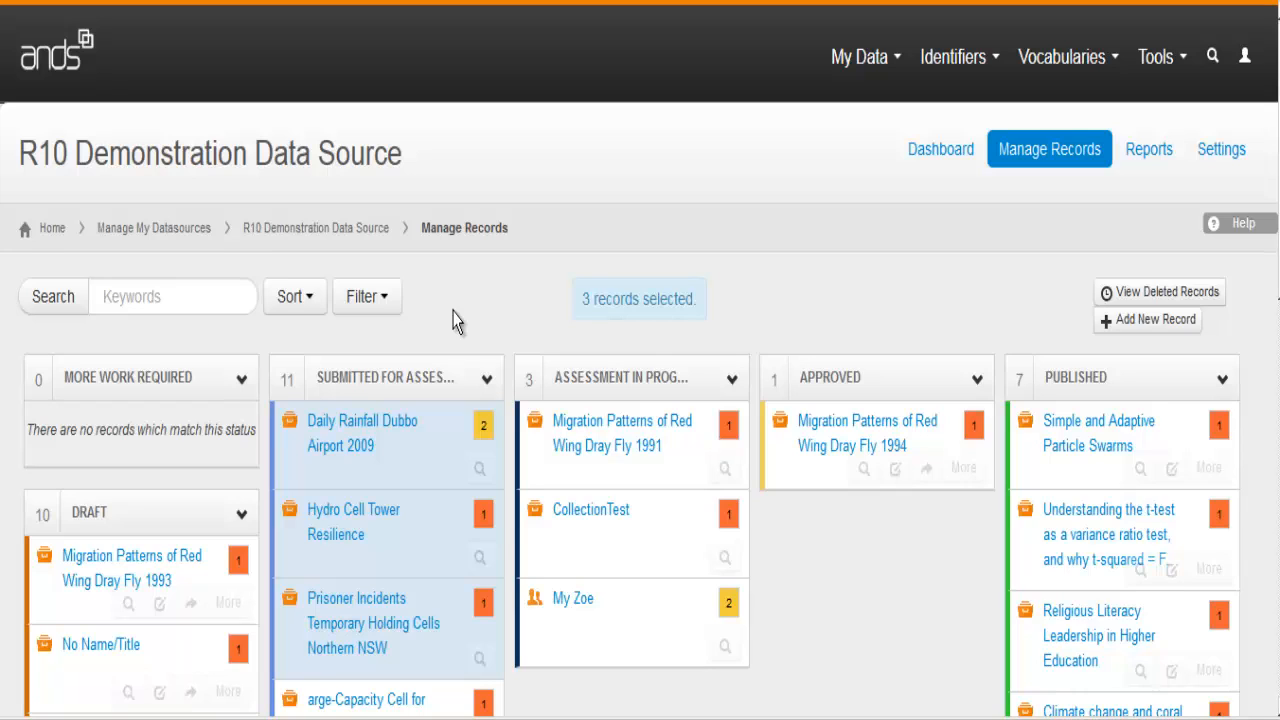
{"action": "mouse_move", "coordinate": [1245, 300]}
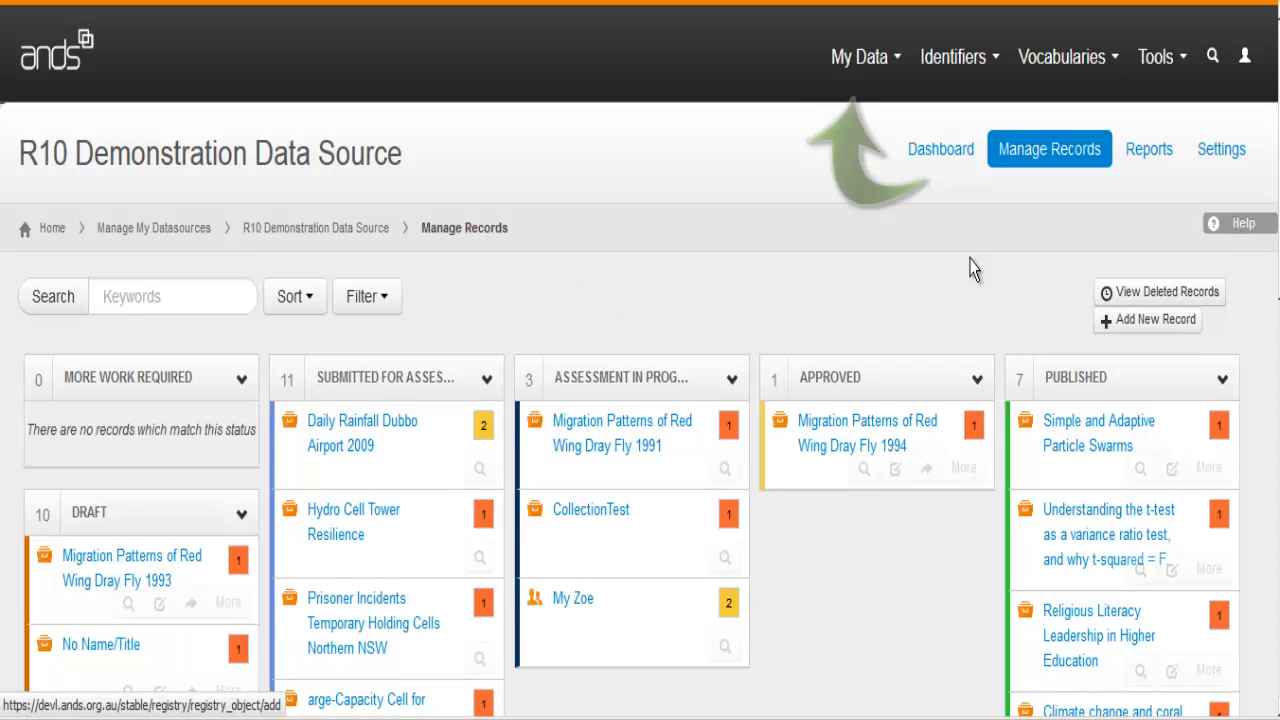
- Choose Add New Record from the My Data menu
{"action": "left_click", "coordinate": [860, 56]}
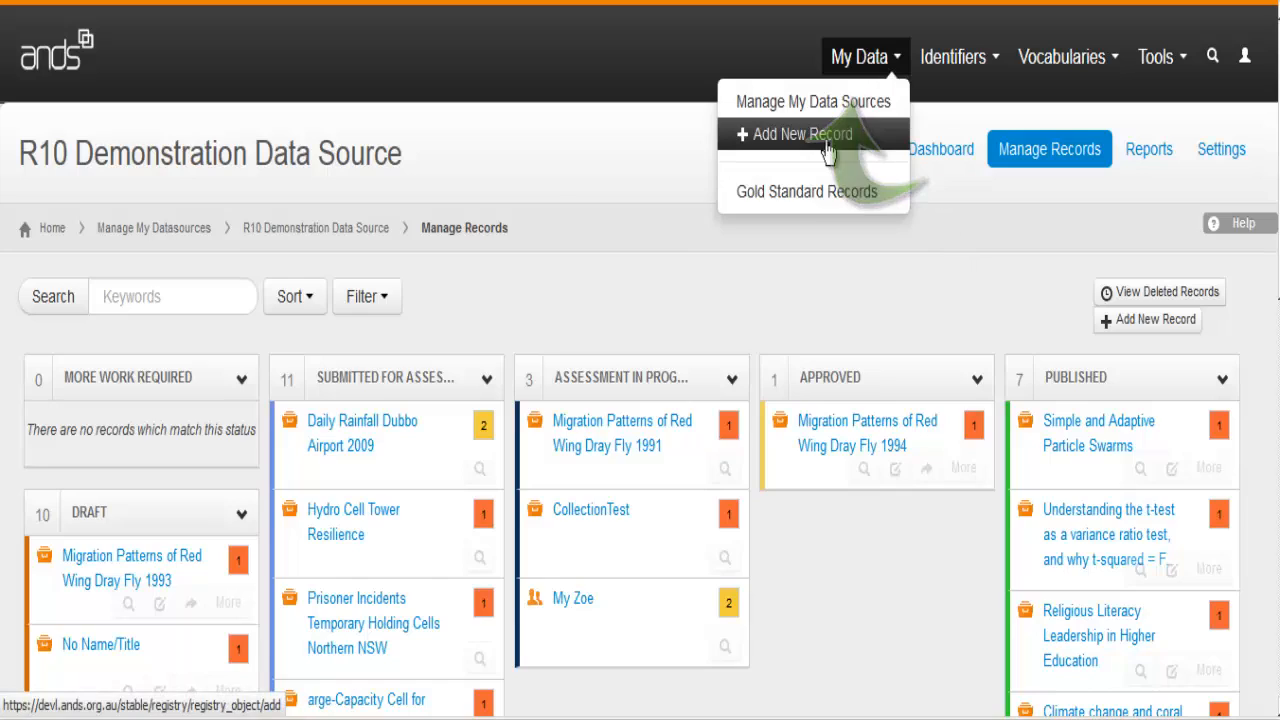
{"action": "left_click", "coordinate": [799, 134]}
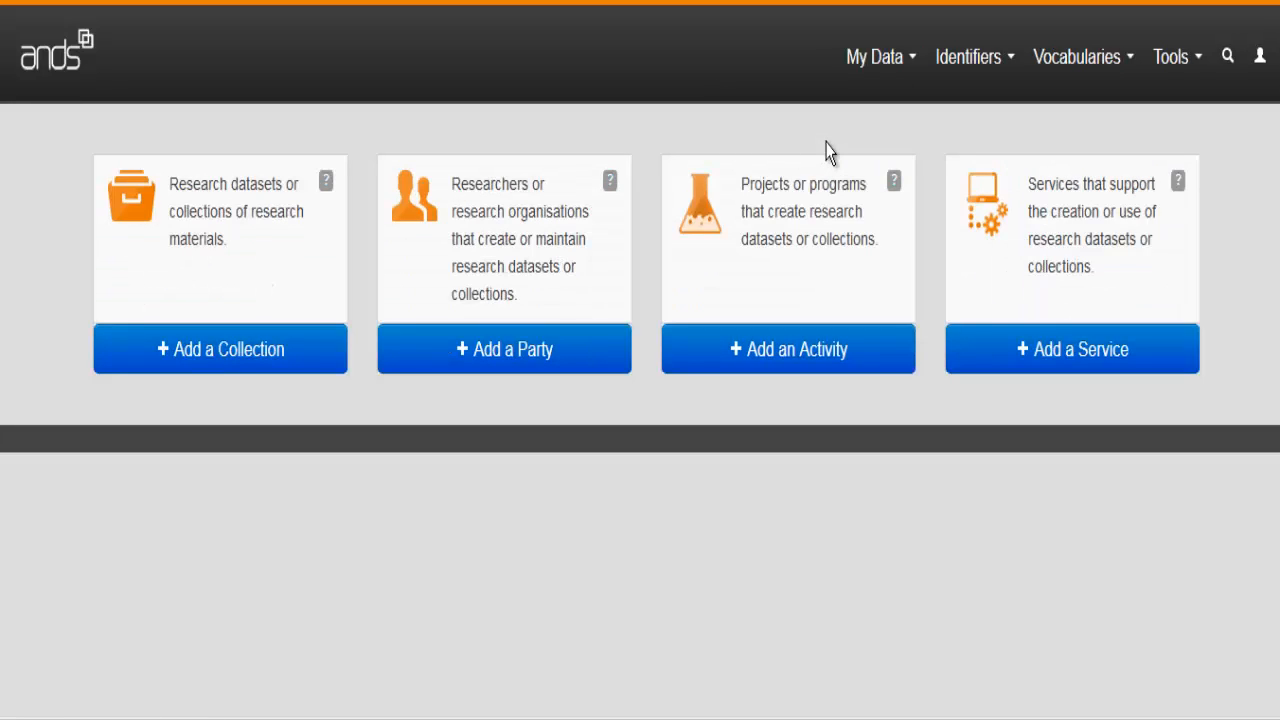